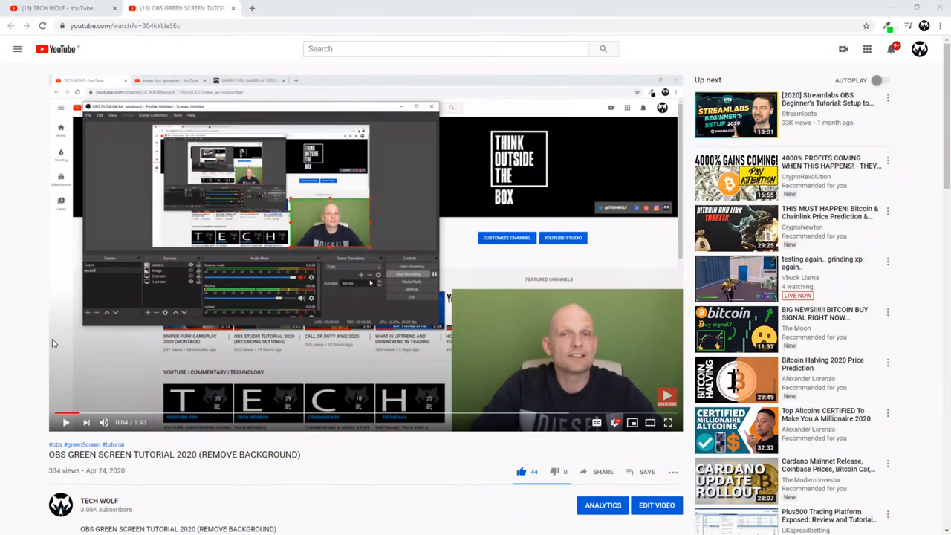
- Move past the description hashtags on the watch page and start editing this video's details
scroll("down", 3)
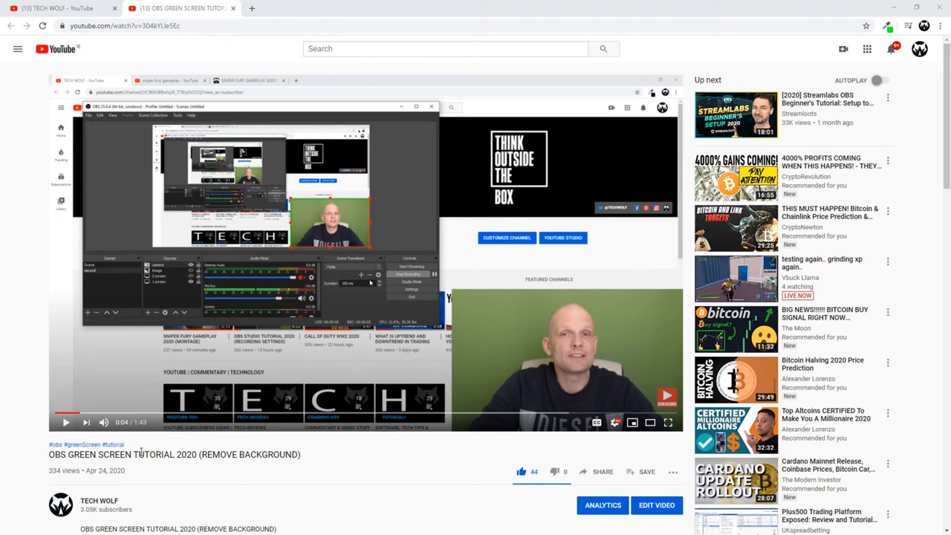
mouse_move(132, 451)
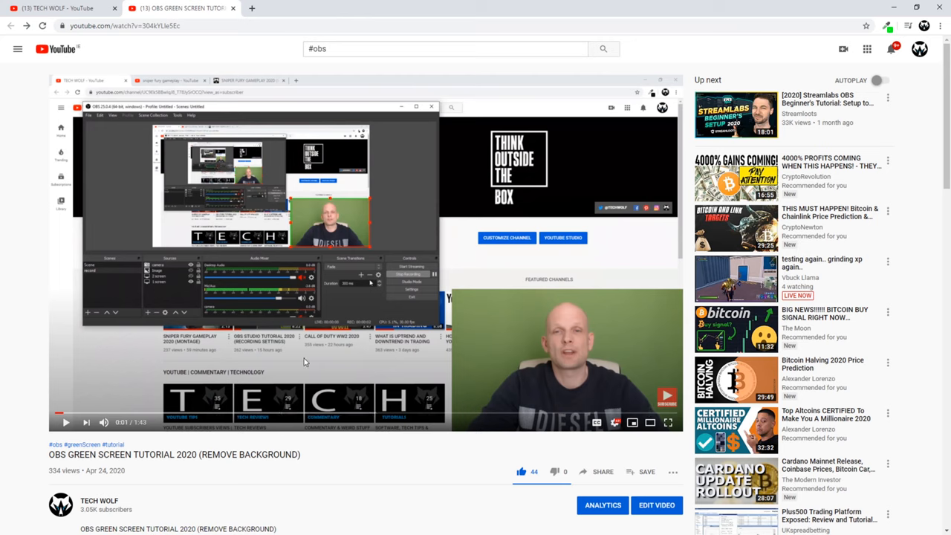
mouse_move(150, 440)
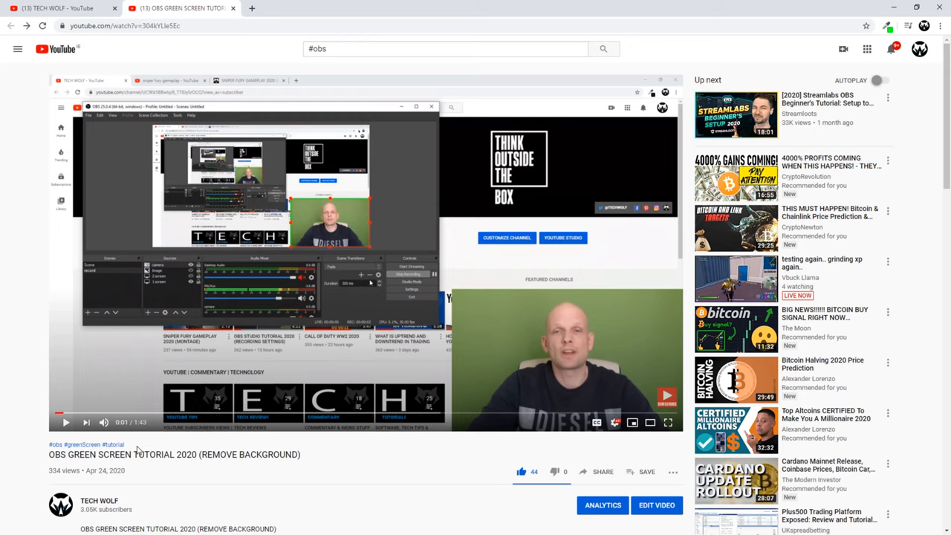
mouse_move(142, 451)
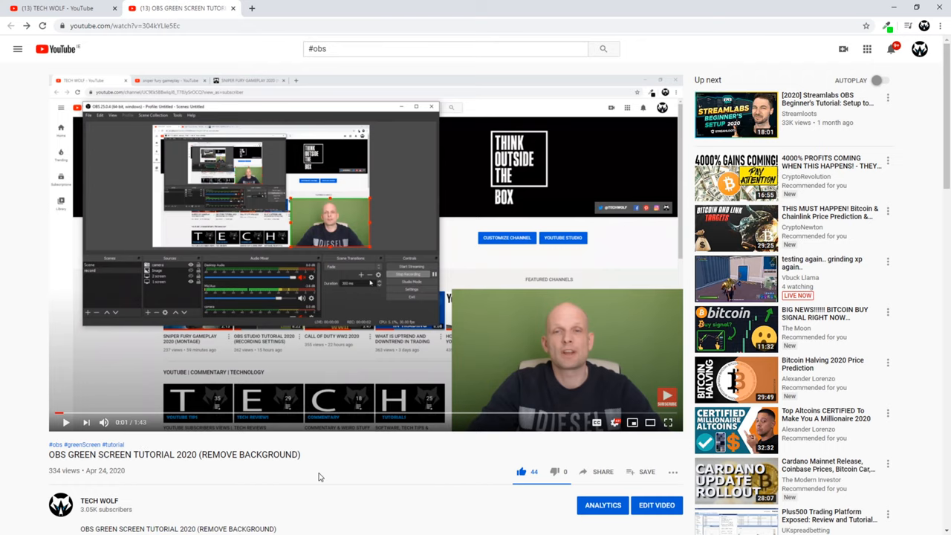
scroll("down", 3)
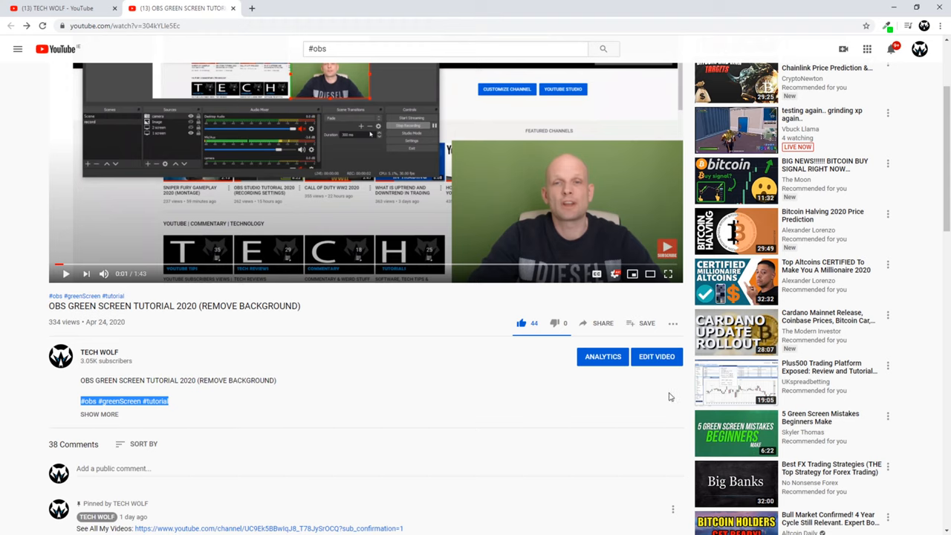
left_click(656, 356)
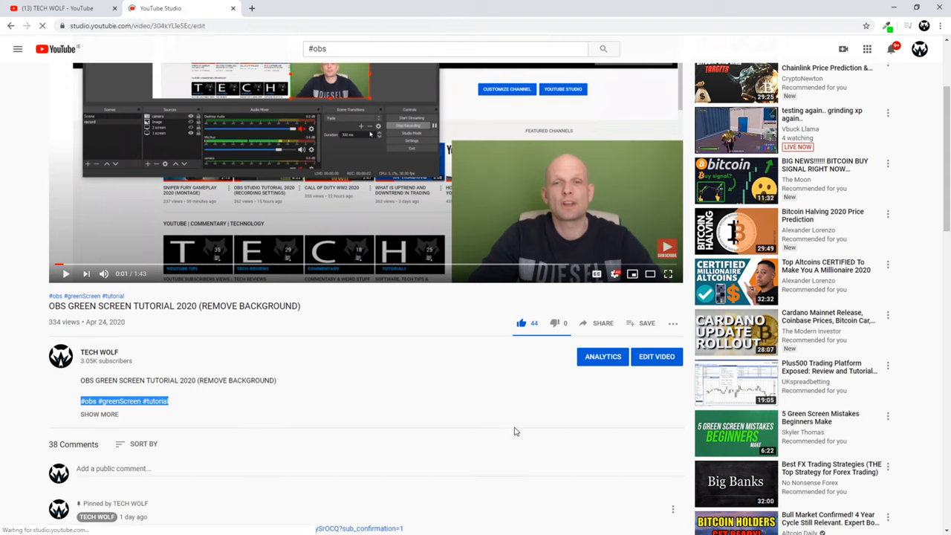
- Let the video details load and deselect the description ending with #obs #greenScreen #tutorial
left_click(657, 356)
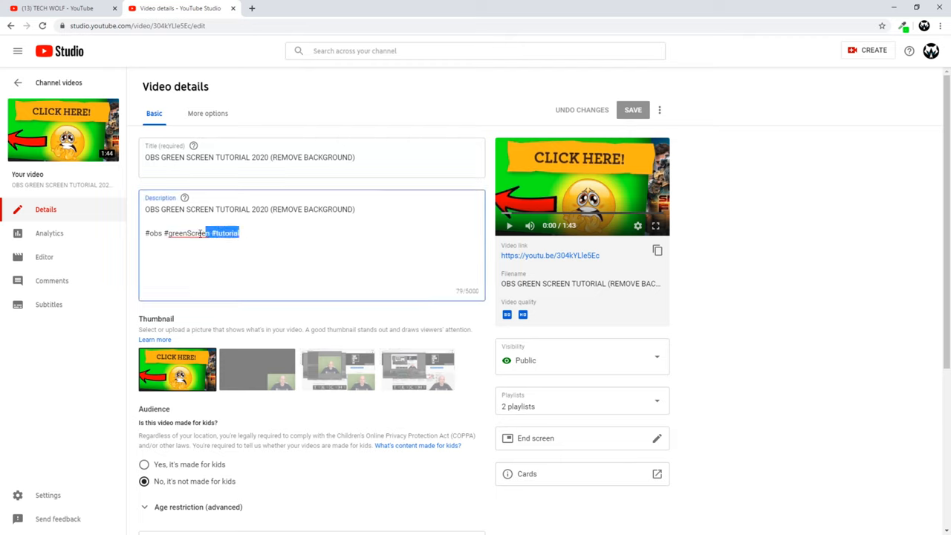
left_click(267, 243)
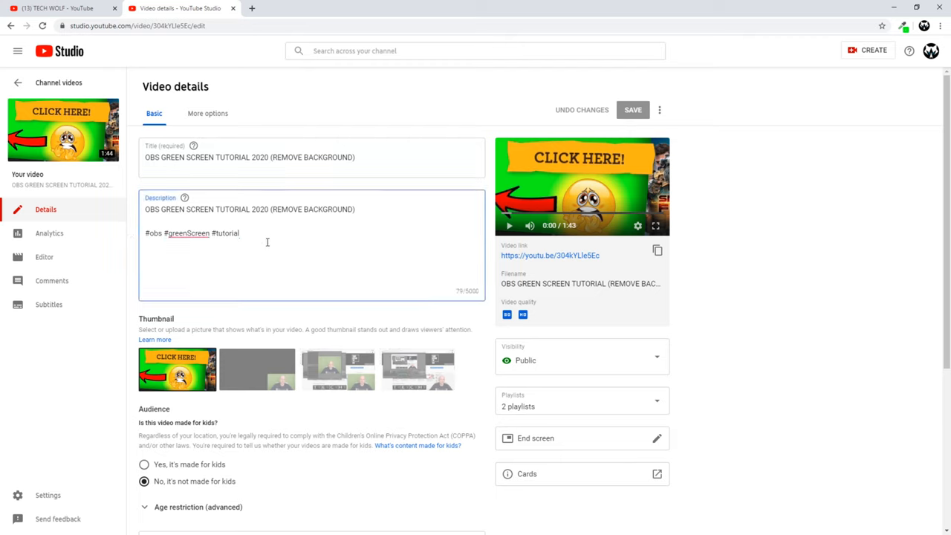